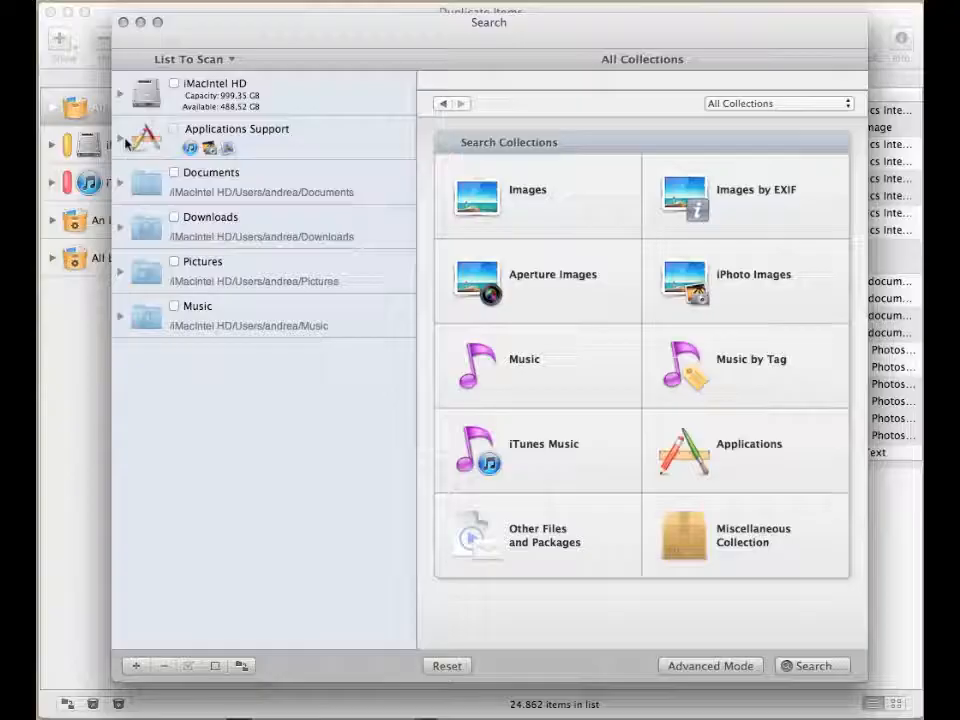
# Add iTunes Music to the scan locations and tick an additional playlist to search.
pyautogui.click(120, 140)
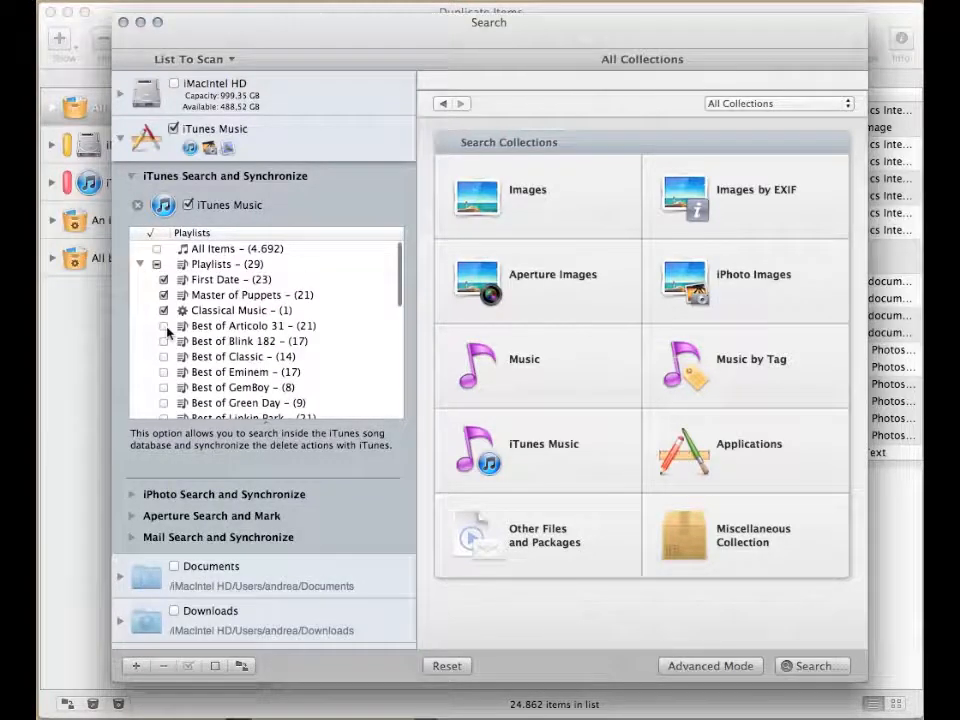
pyautogui.click(250, 324)
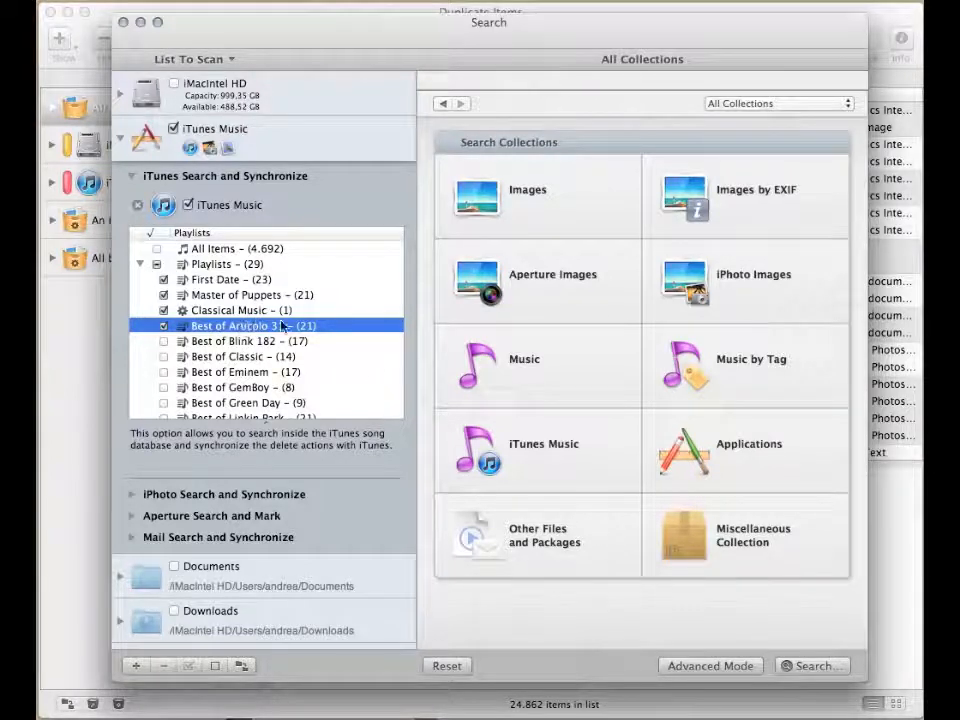
# Search the iTunes Music collection for content-only duplicates with dead-track reporting enabled.
pyautogui.click(538, 444)
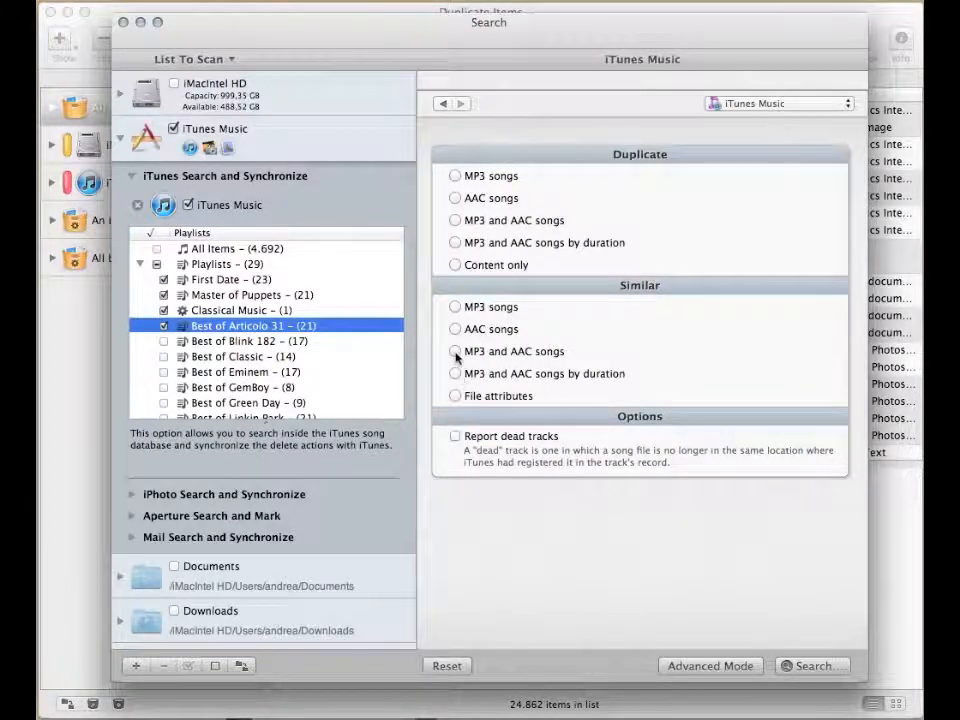
pyautogui.click(456, 352)
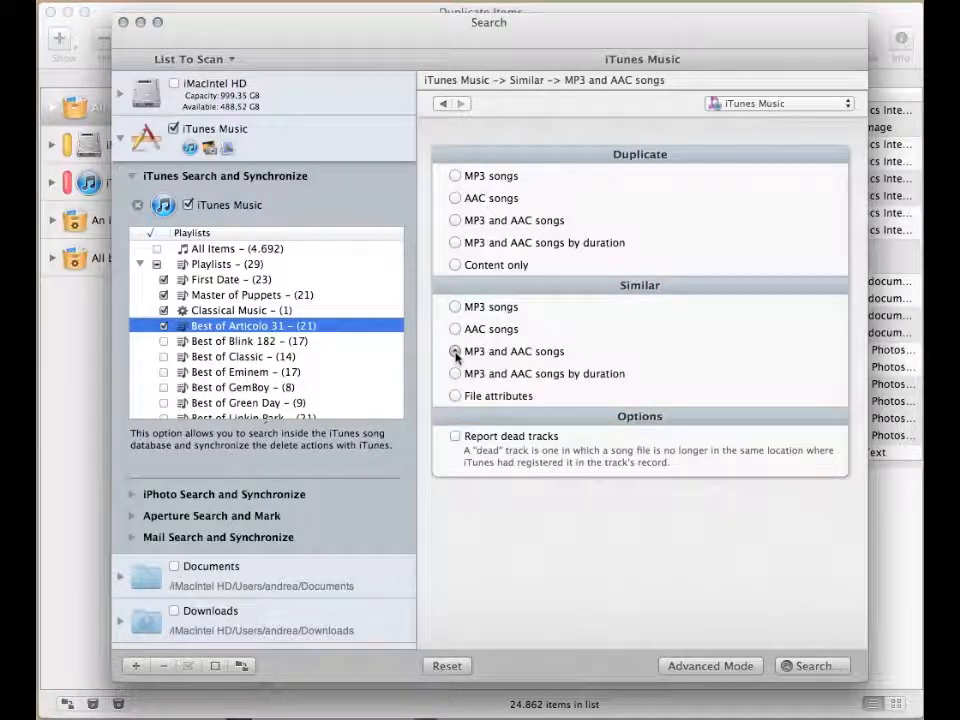
pyautogui.click(456, 352)
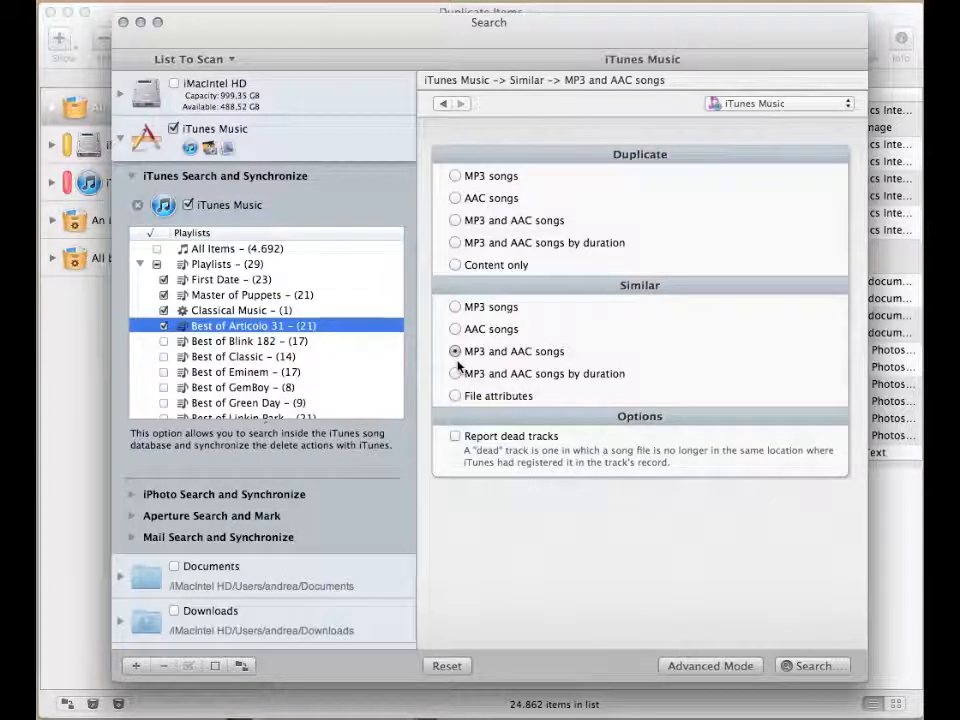
pyautogui.moveTo(456, 278)
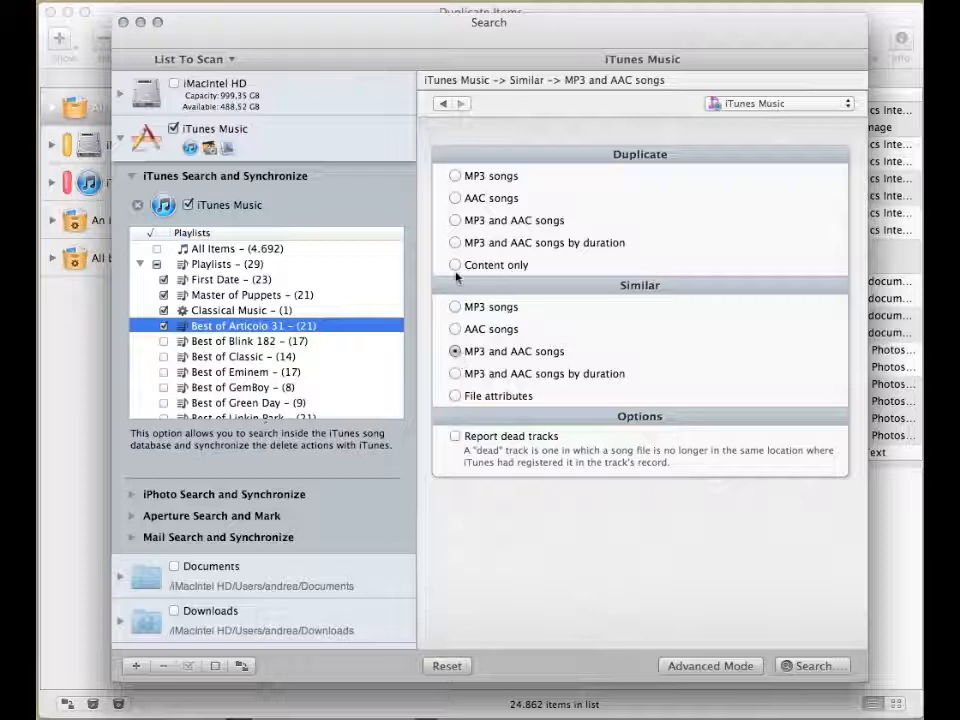
pyautogui.click(456, 264)
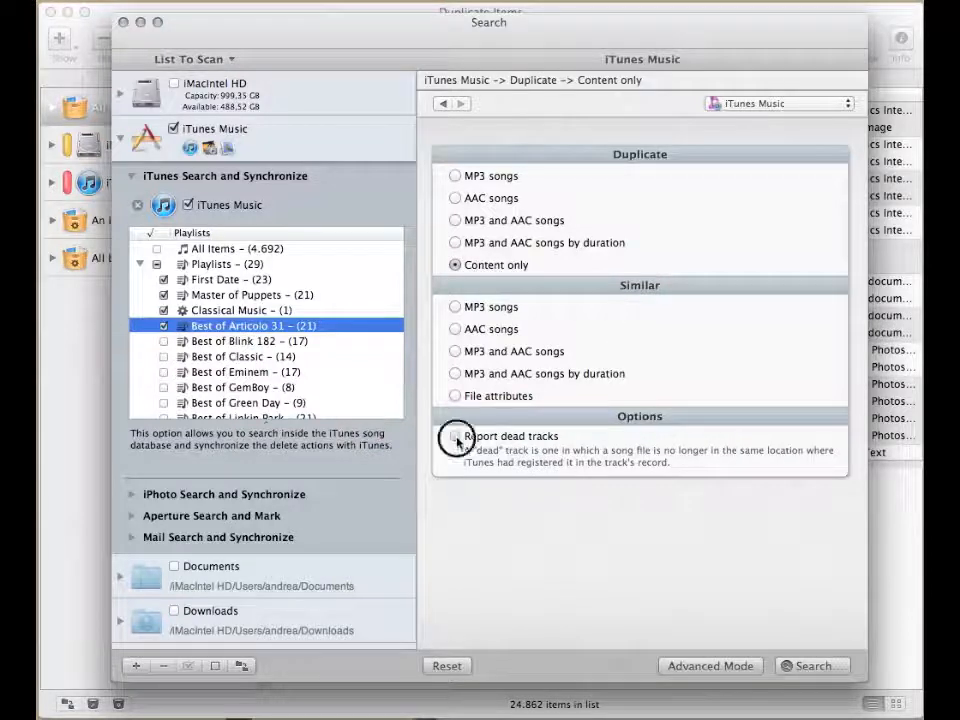
pyautogui.click(456, 436)
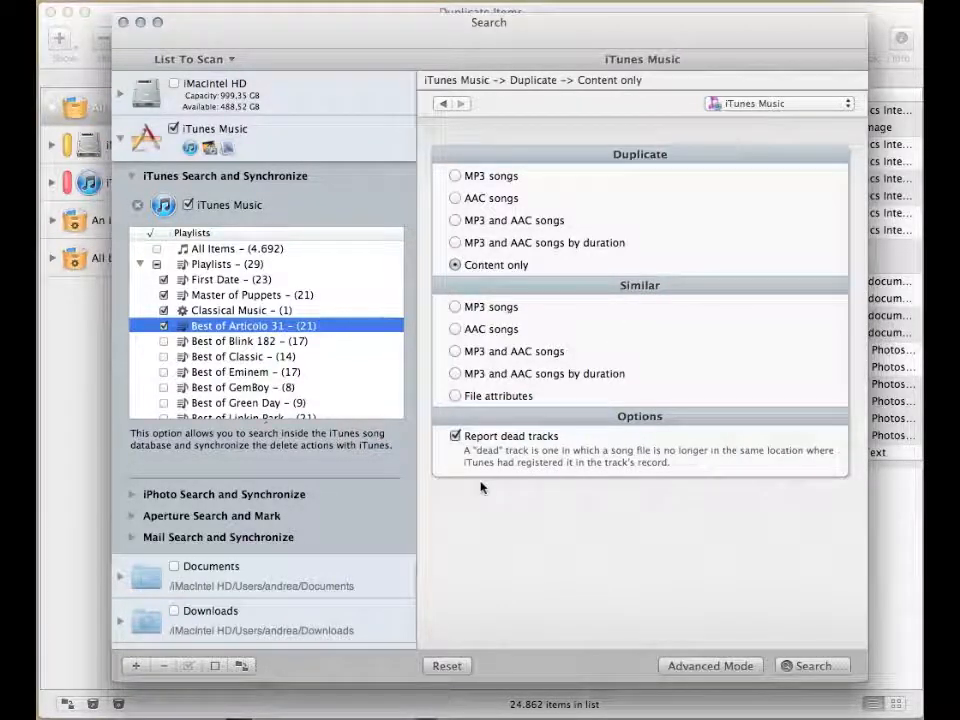
pyautogui.moveTo(76, 436)
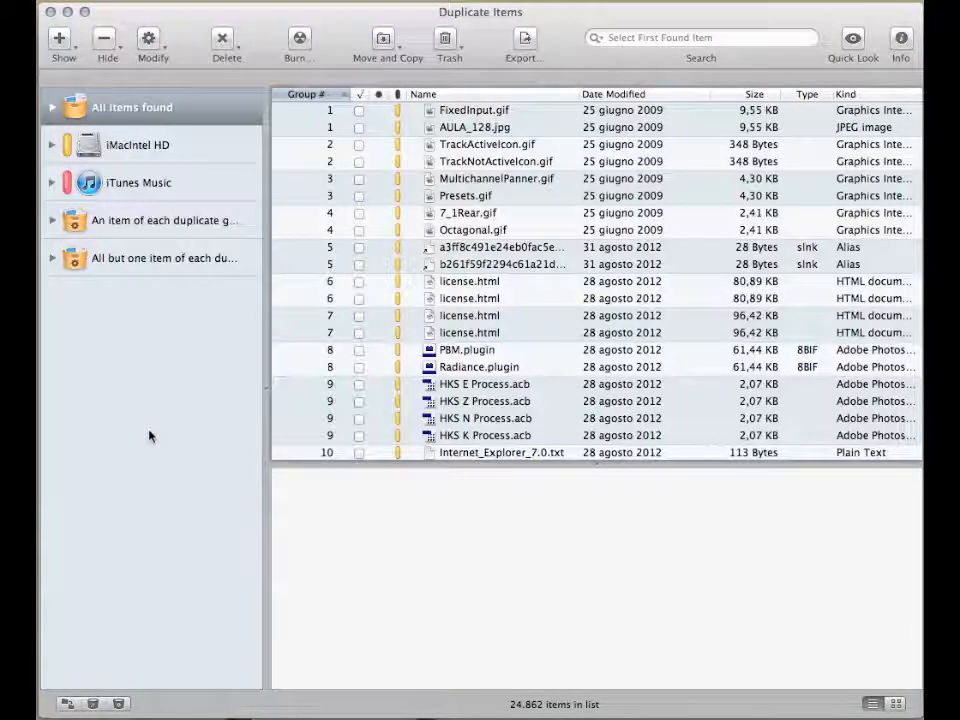
pyautogui.moveTo(126, 690)
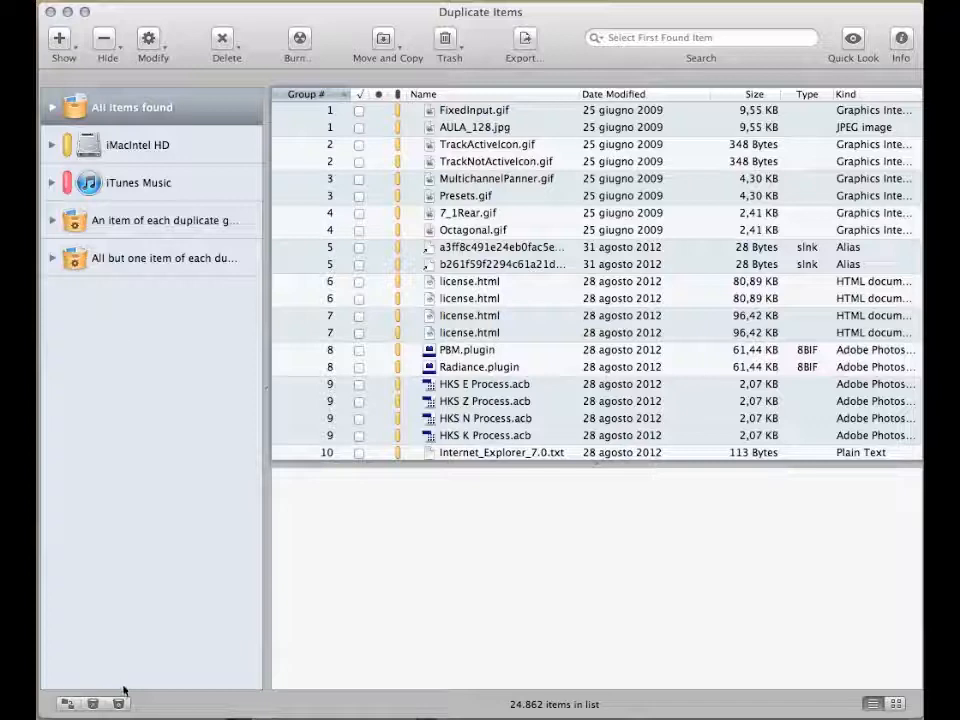
# Create a new smart basket and expand its Applications Support criteria.
pyautogui.click(118, 704)
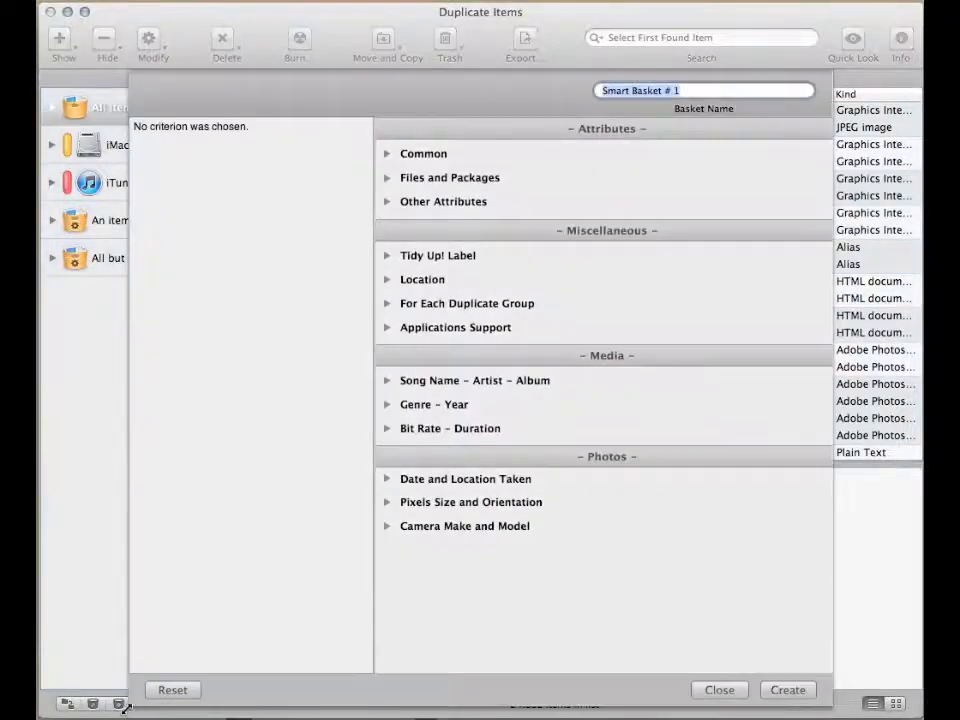
pyautogui.moveTo(320, 442)
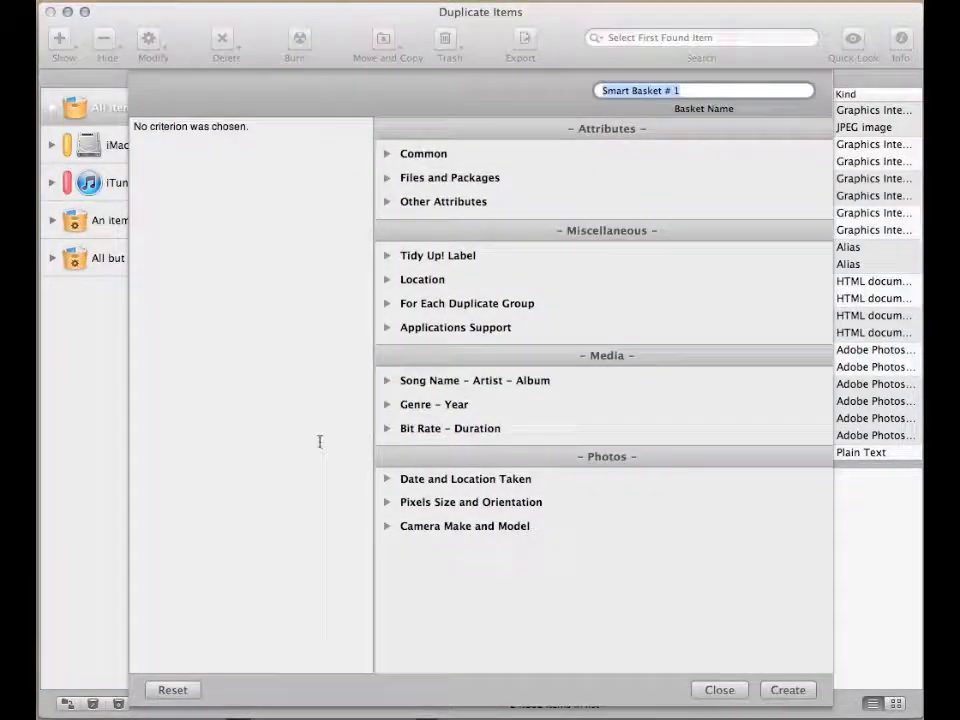
pyautogui.click(388, 328)
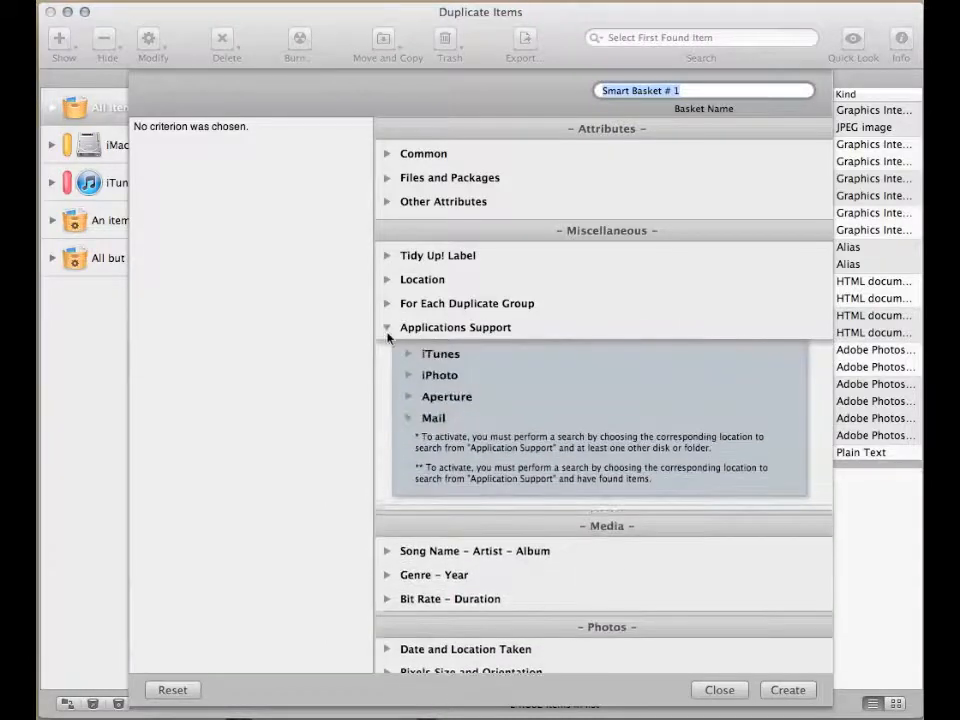
# Add an iTunes criterion requiring the song is not in iTunes' library.
pyautogui.click(408, 354)
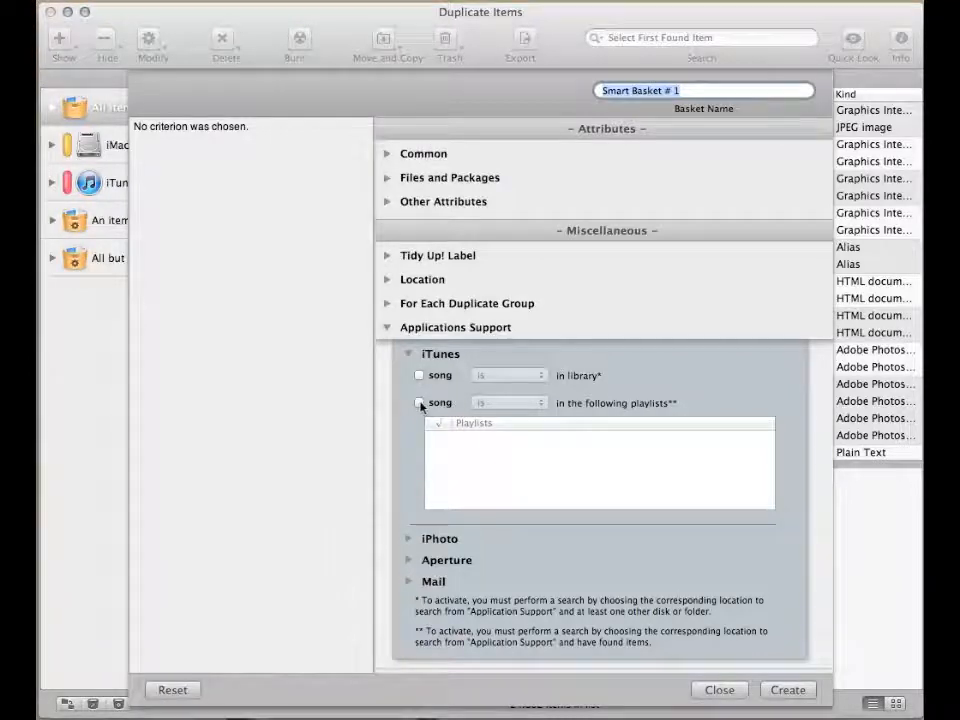
pyautogui.click(420, 402)
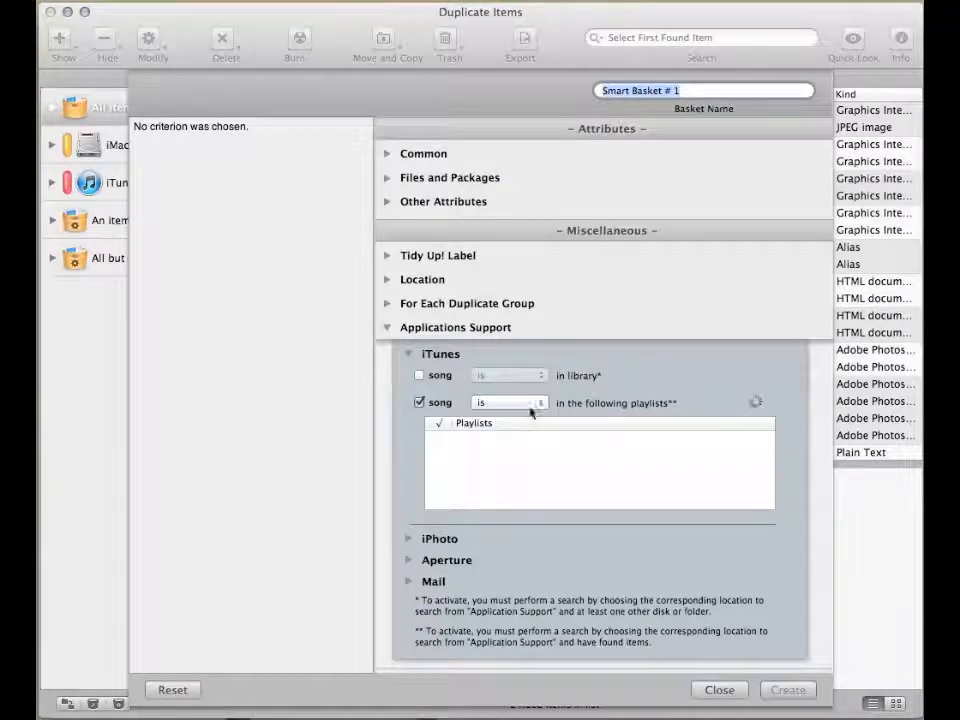
pyautogui.click(446, 456)
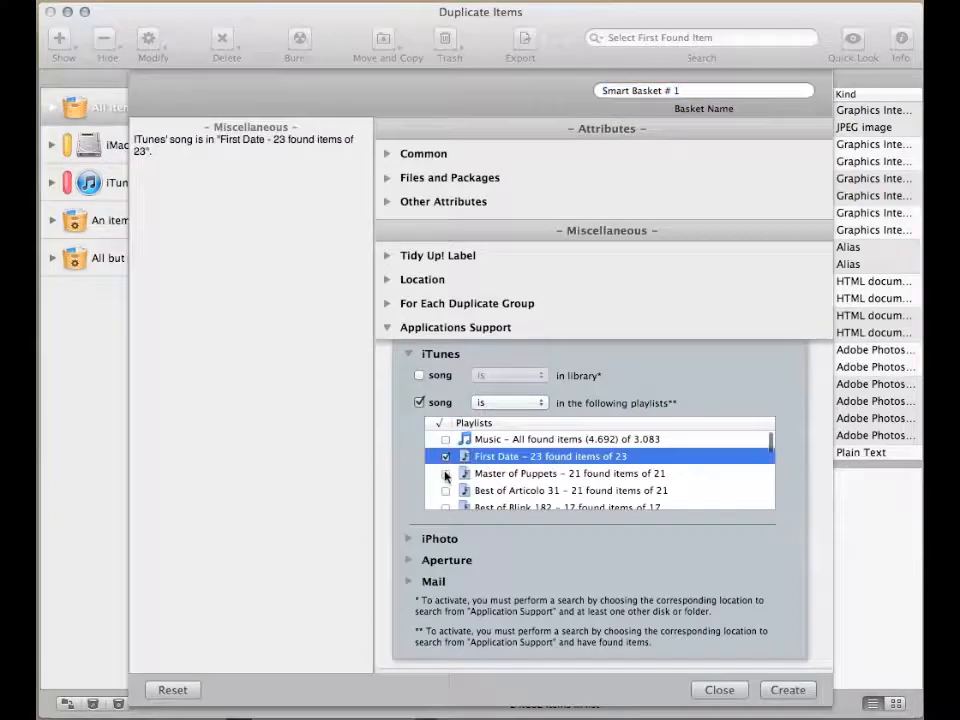
pyautogui.click(446, 472)
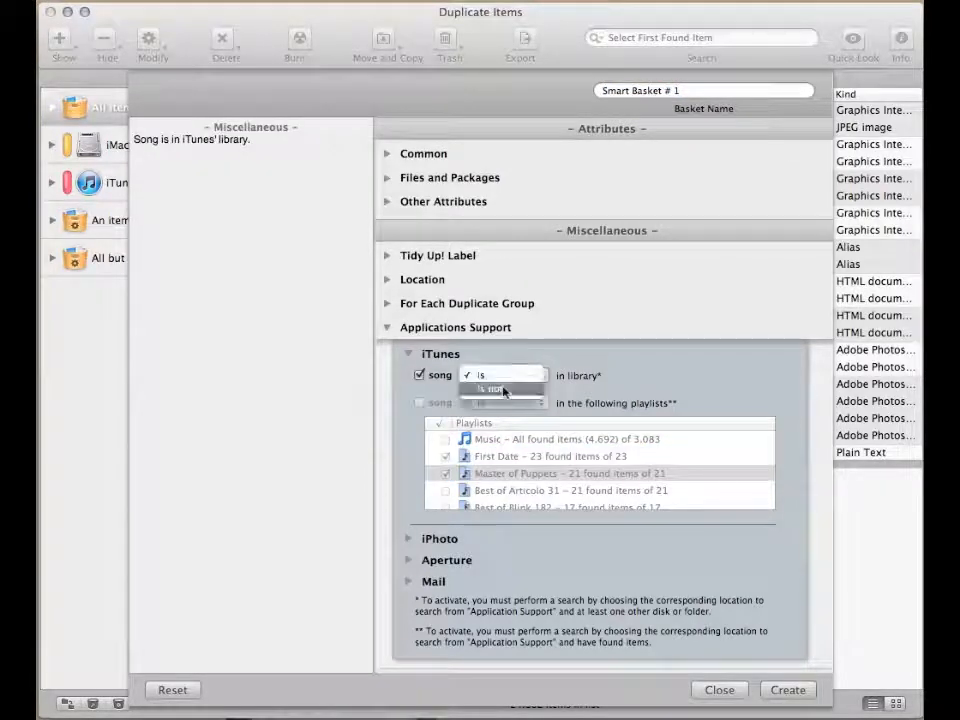
pyautogui.click(500, 388)
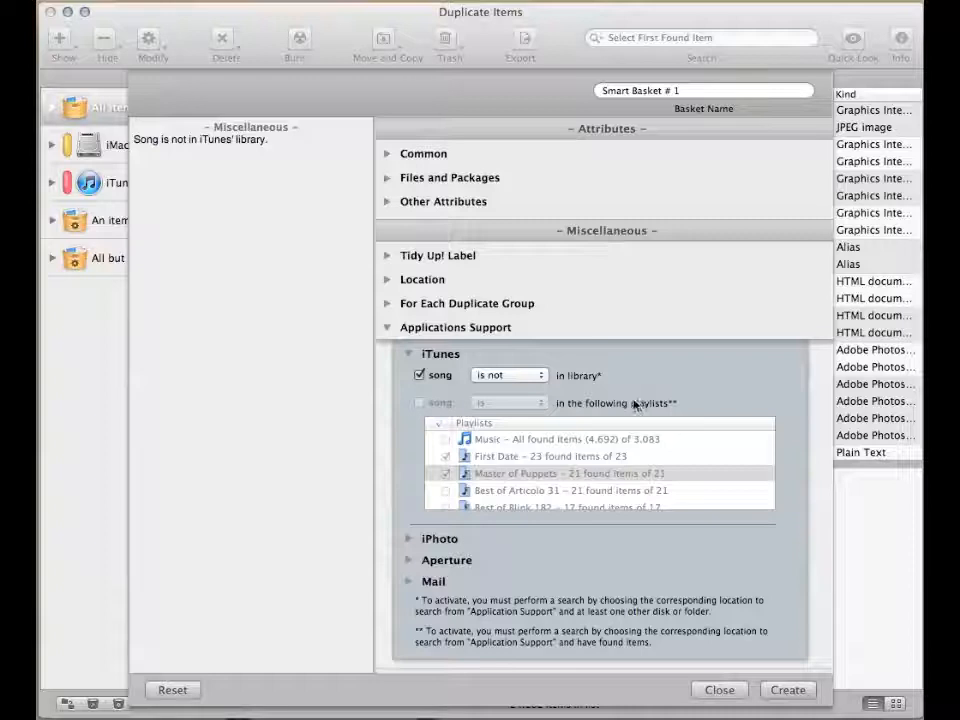
pyautogui.moveTo(540, 404)
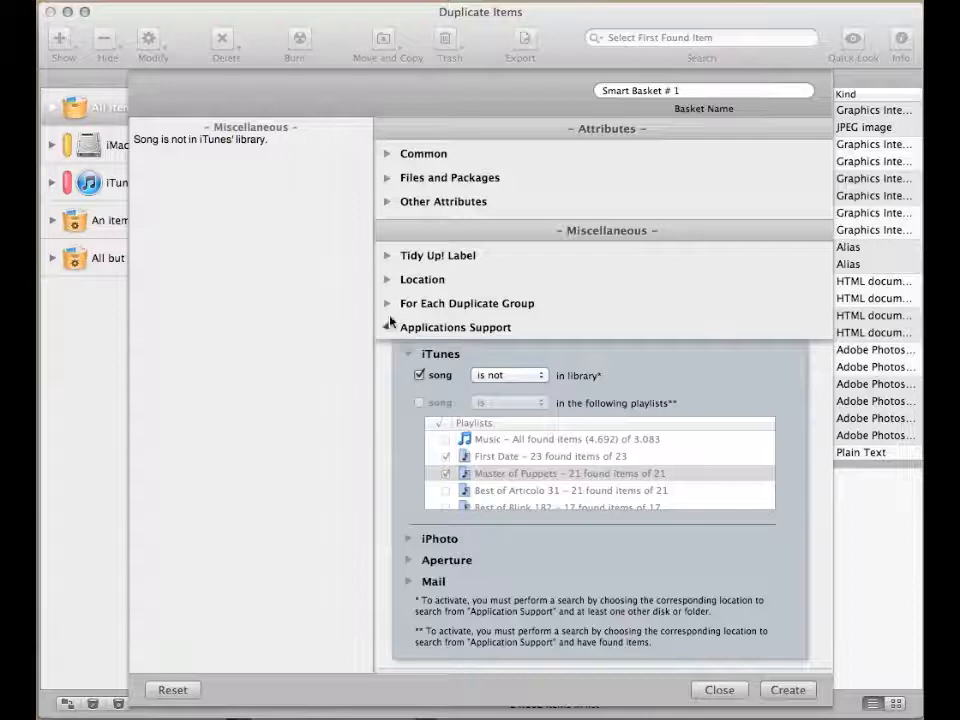
# Add a per-duplicate-group criterion for bit rate 'is lowest'.
pyautogui.click(388, 304)
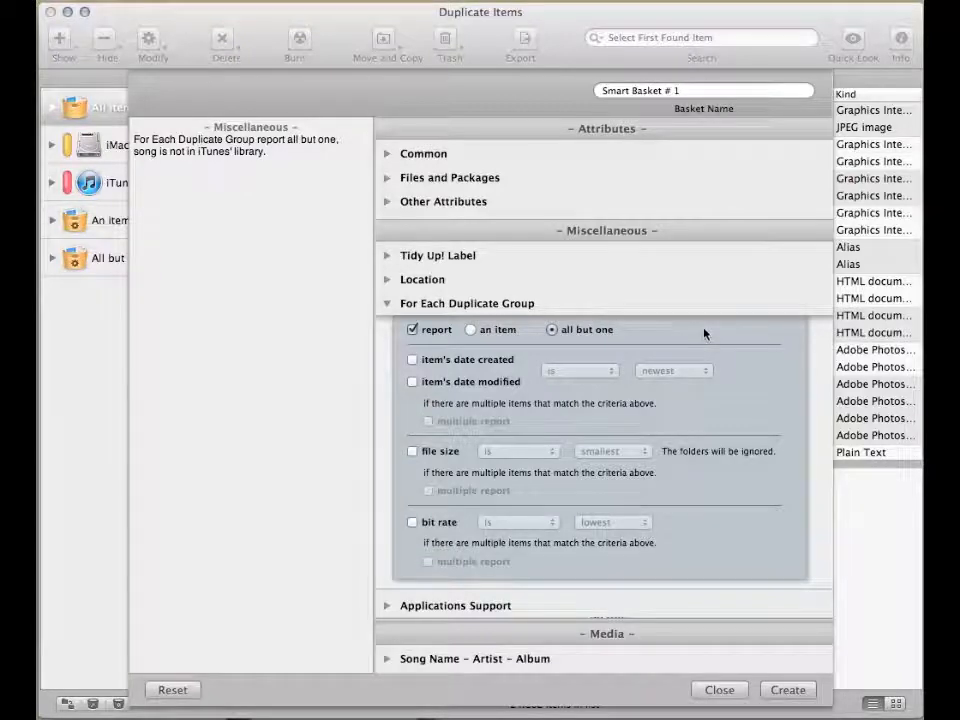
pyautogui.moveTo(510, 448)
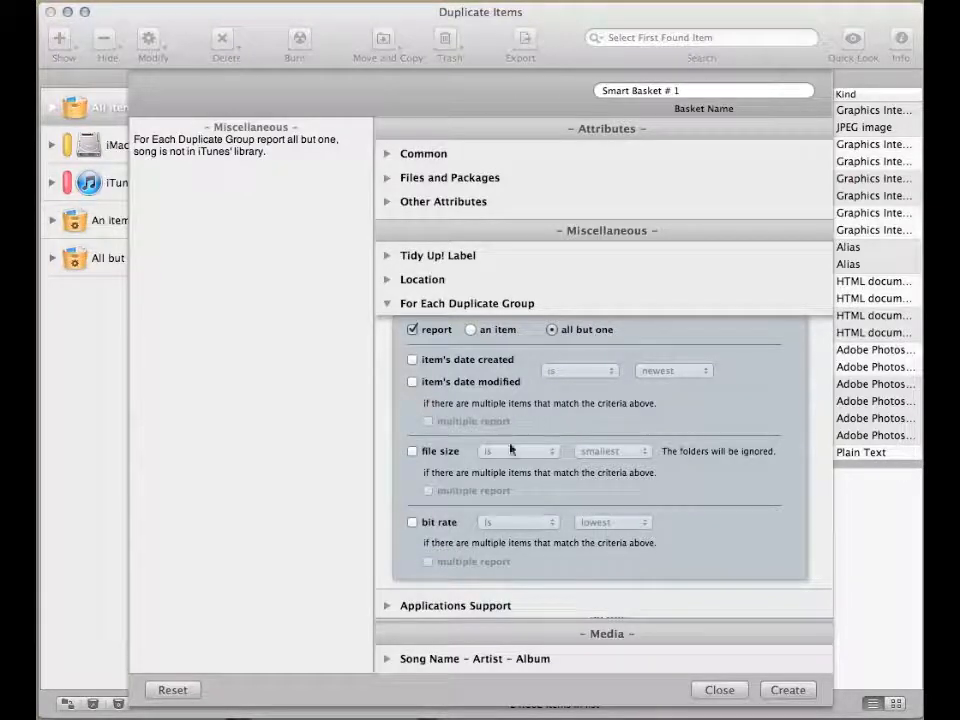
pyautogui.click(412, 520)
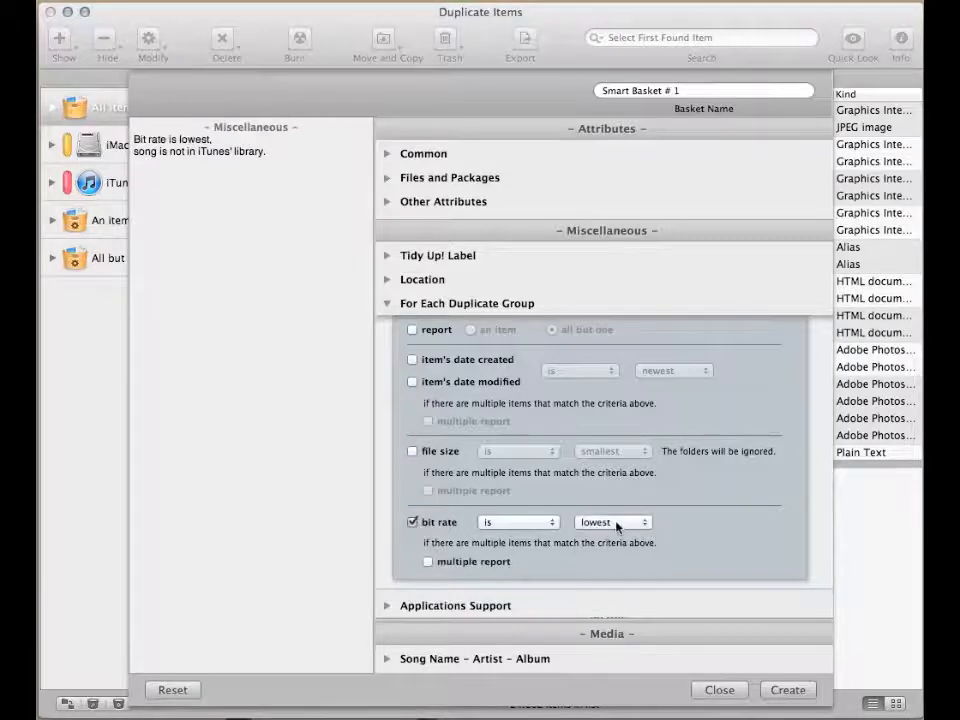